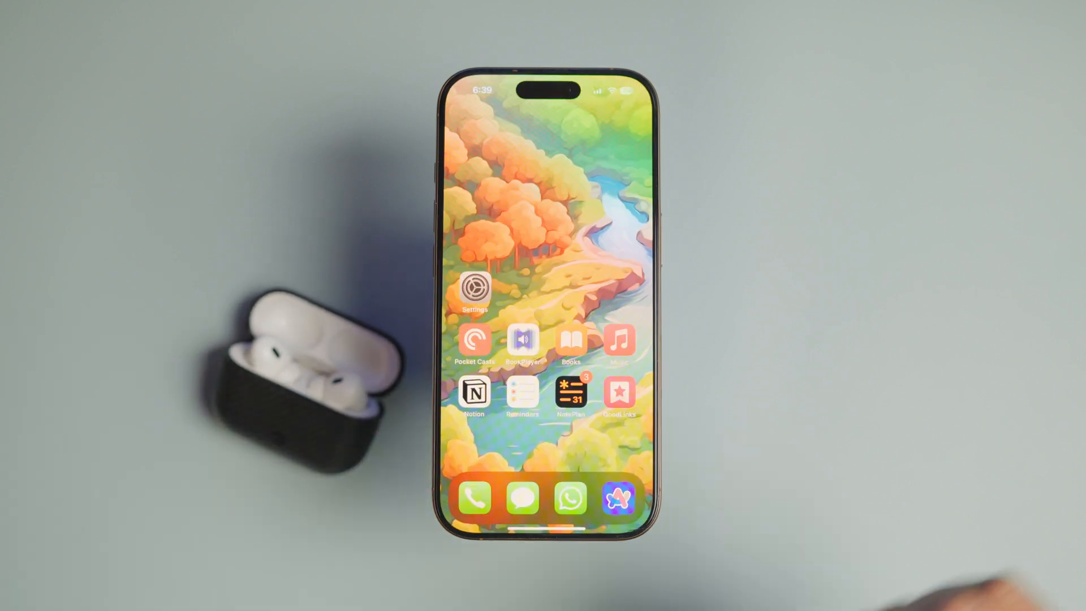
Step: Enable Off Listening Mode on the AirPods Pro page and accept the Loud Sound Reduction warning
click(475, 287)
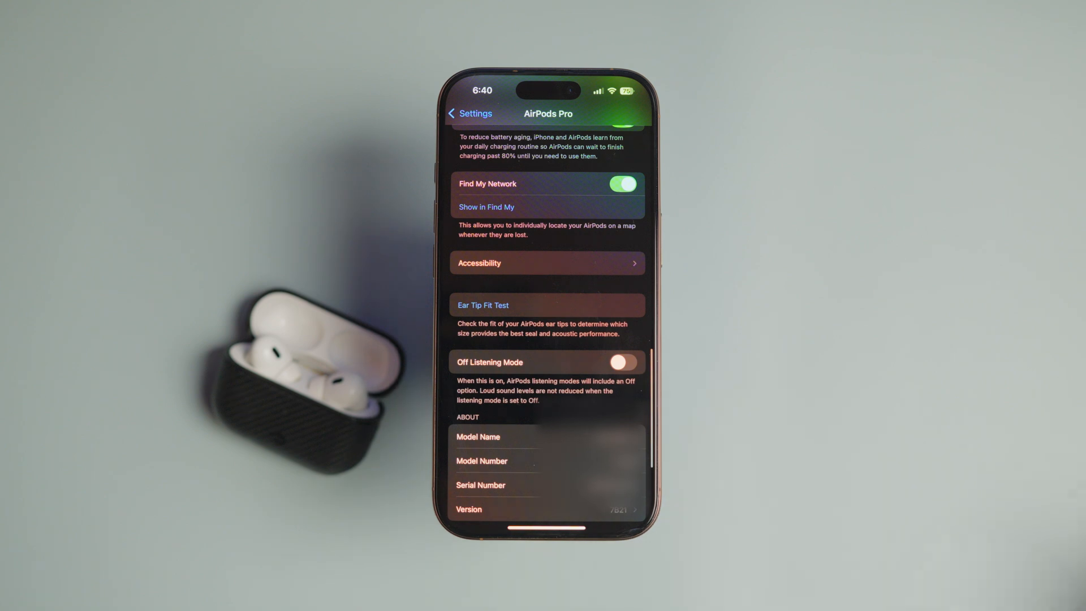
click(620, 362)
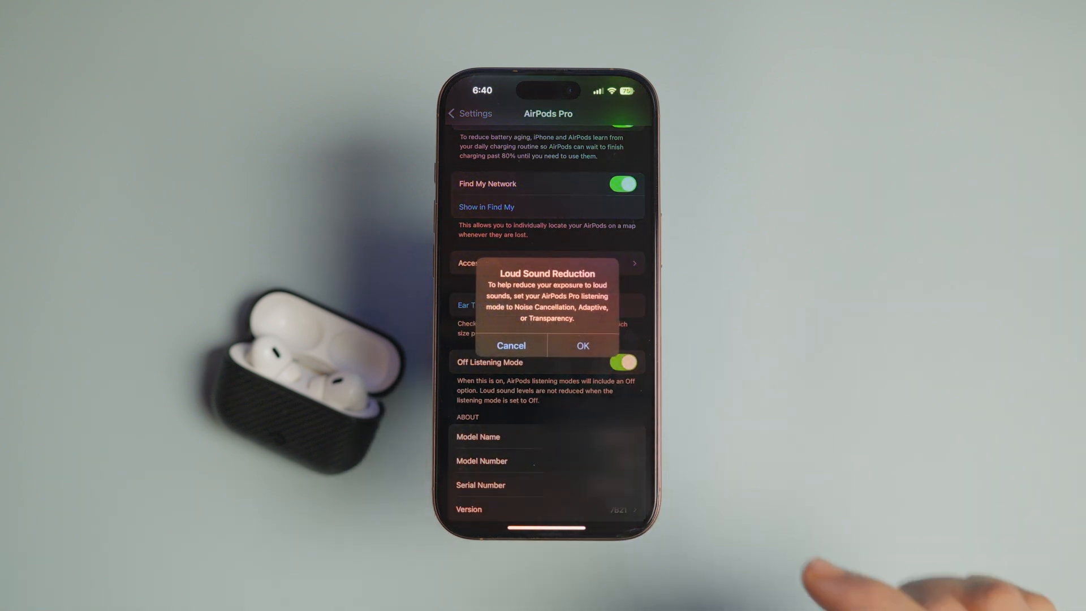
click(581, 346)
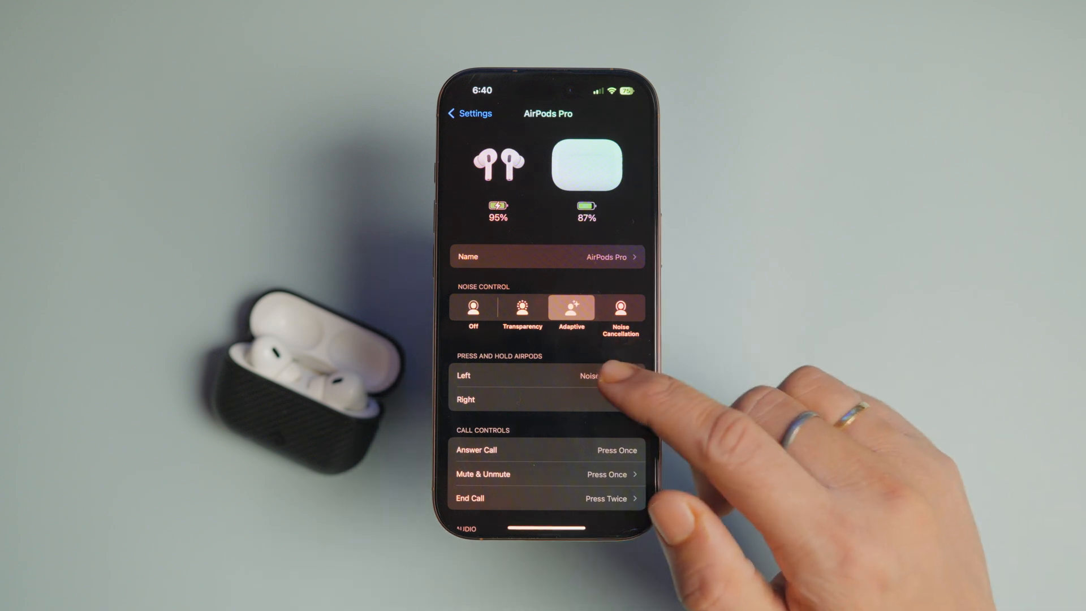
Step: Add Off to the left AirPod's press-and-hold Noise Control cycle alongside Adaptive
click(548, 375)
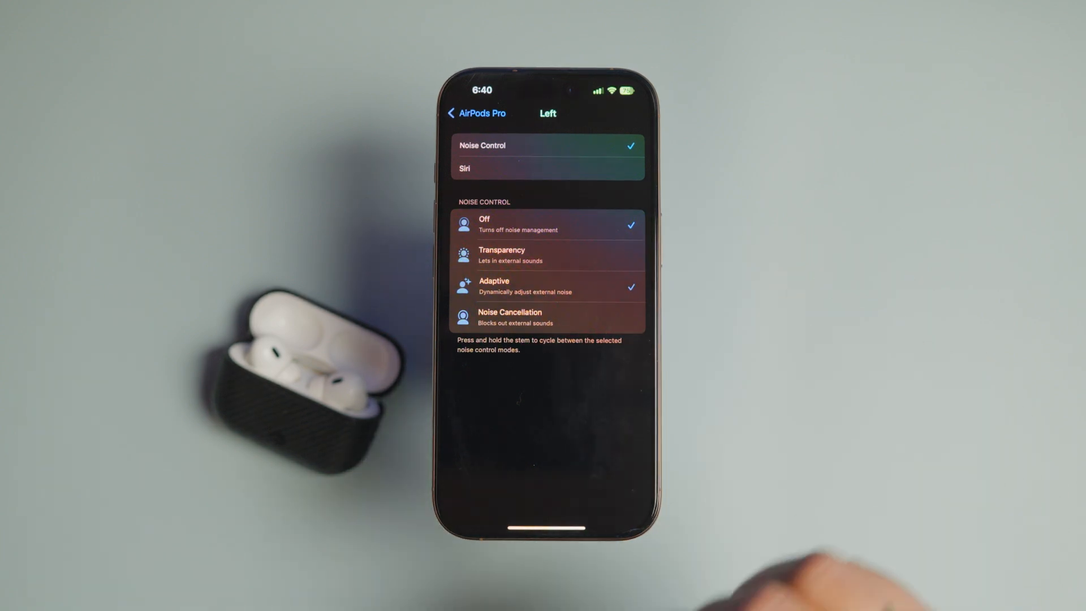
click(474, 113)
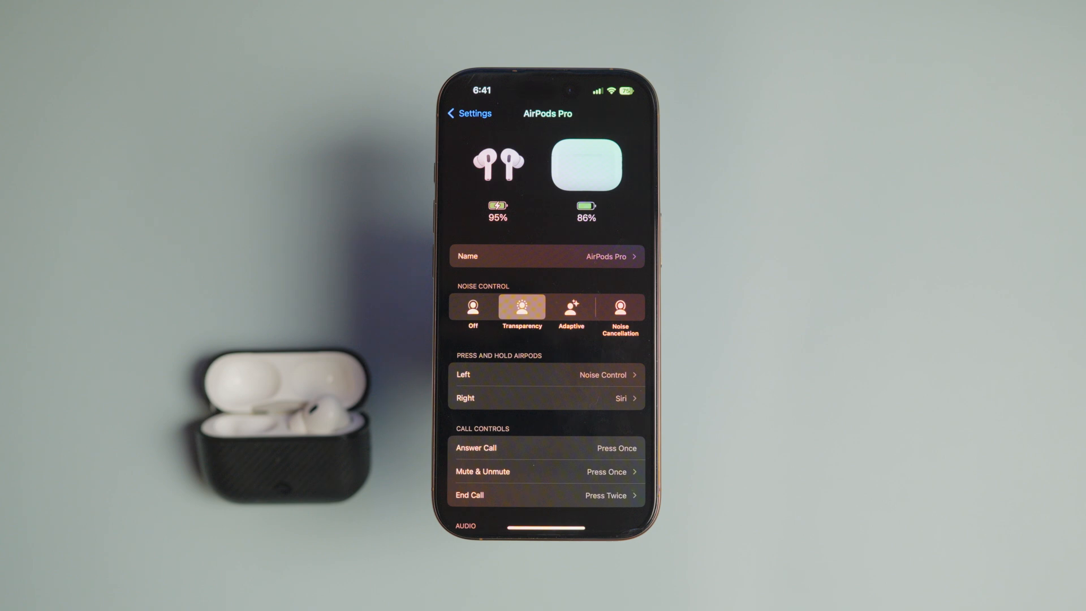
Step: Switch the AirPods Pro to Off under Noise Control and bring up the audio controls panel
click(473, 307)
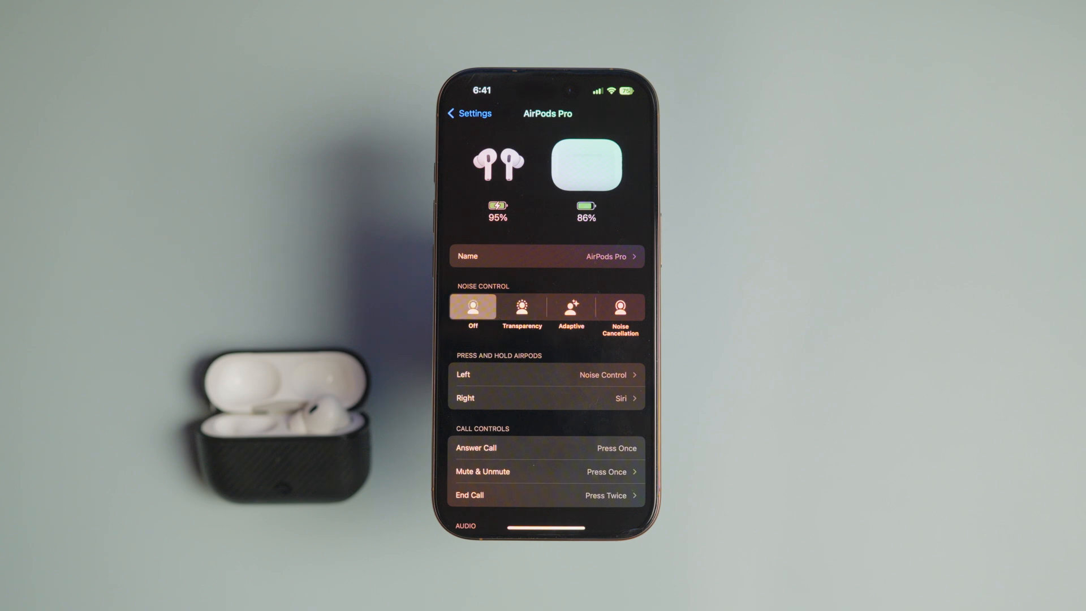
click(571, 307)
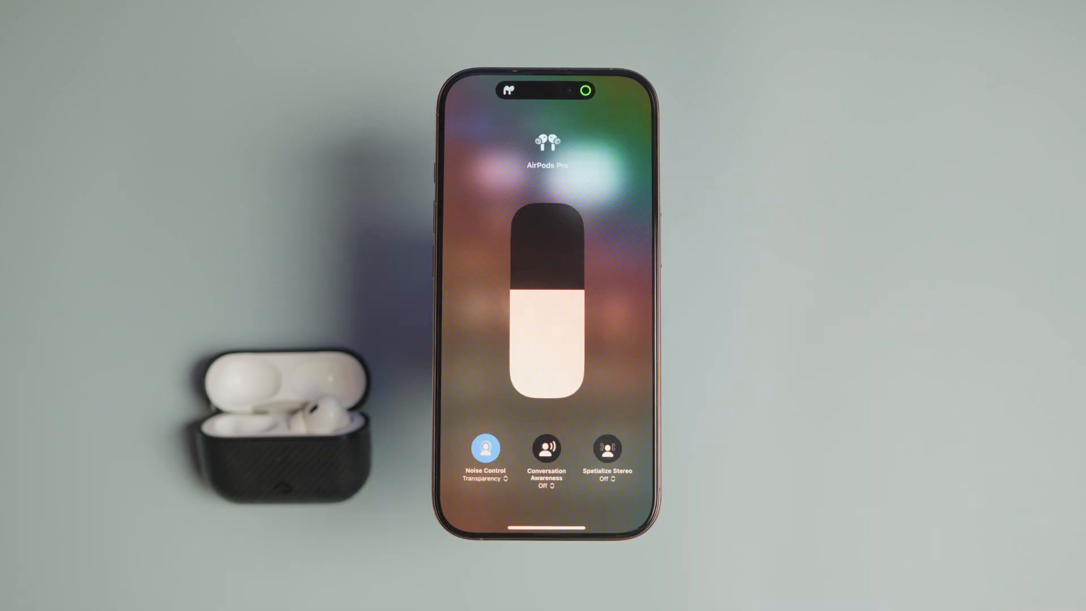
Step: Change the Noise Control mode to Adaptive in Control Center and dismiss the panel
click(485, 449)
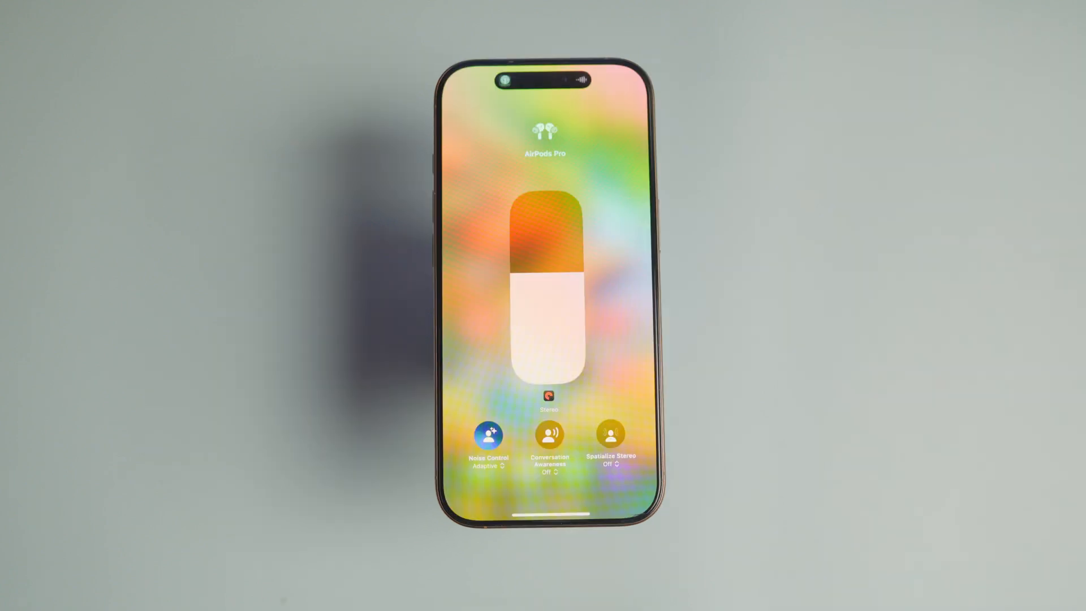
click(487, 438)
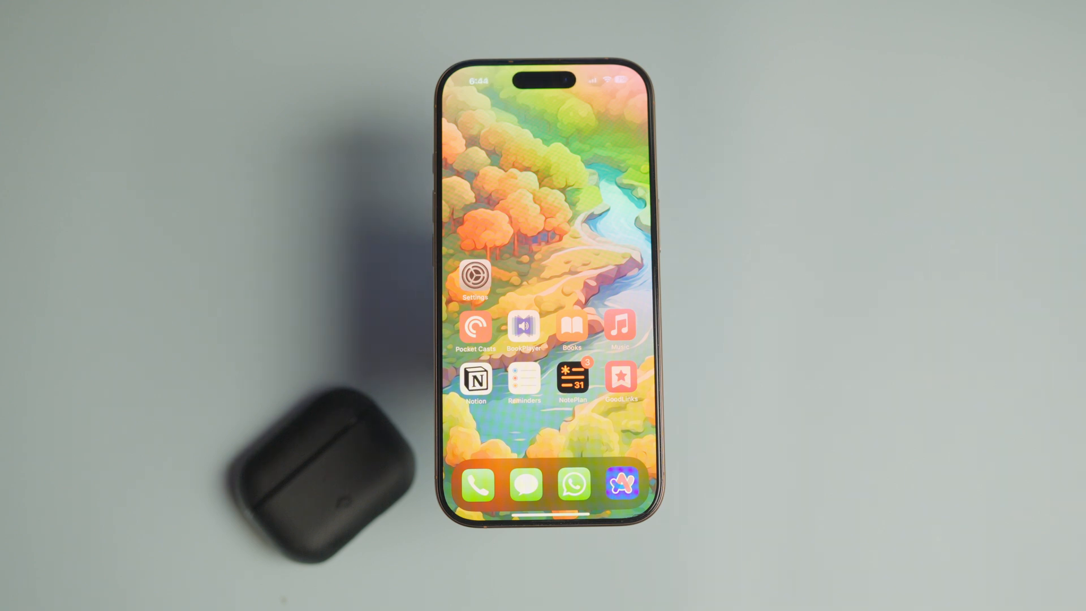
Step: Request turning off Loud Sound Reduction under Accessibility > AirPods, showing its confirmation prompt
click(475, 277)
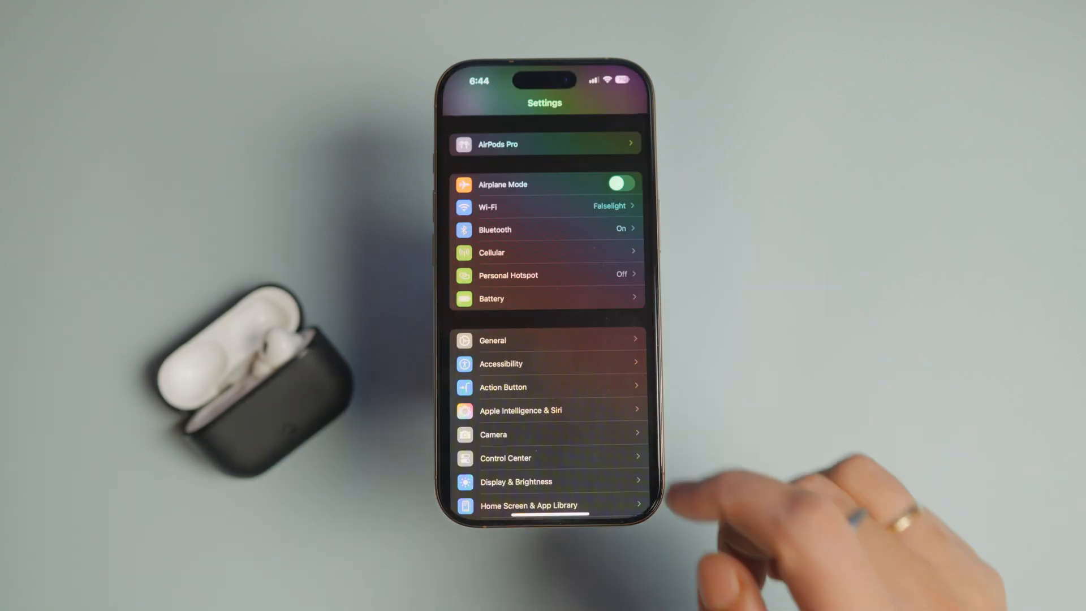
click(545, 363)
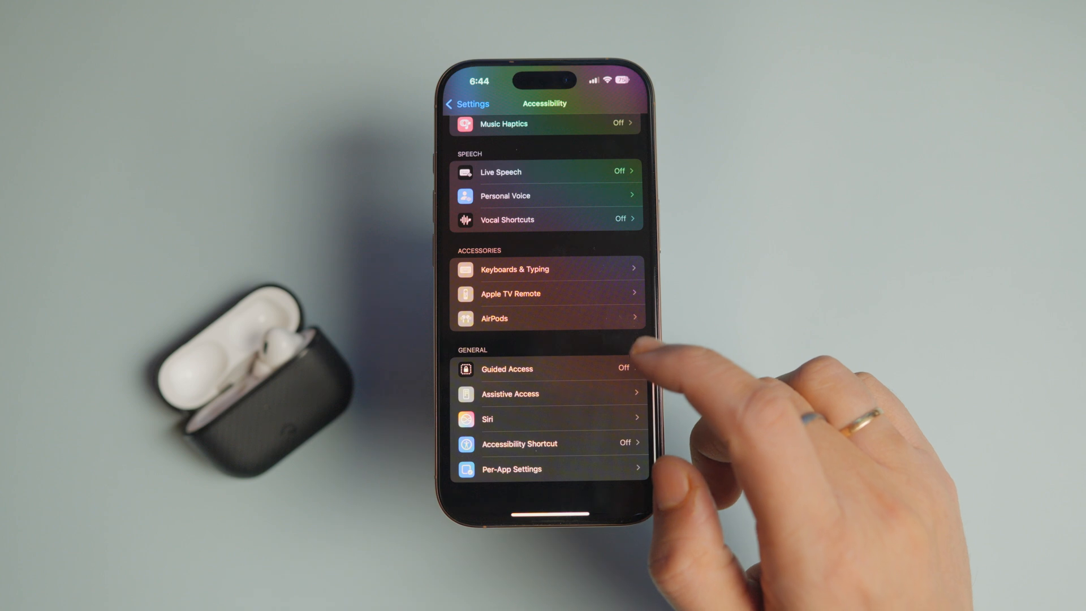
click(493, 318)
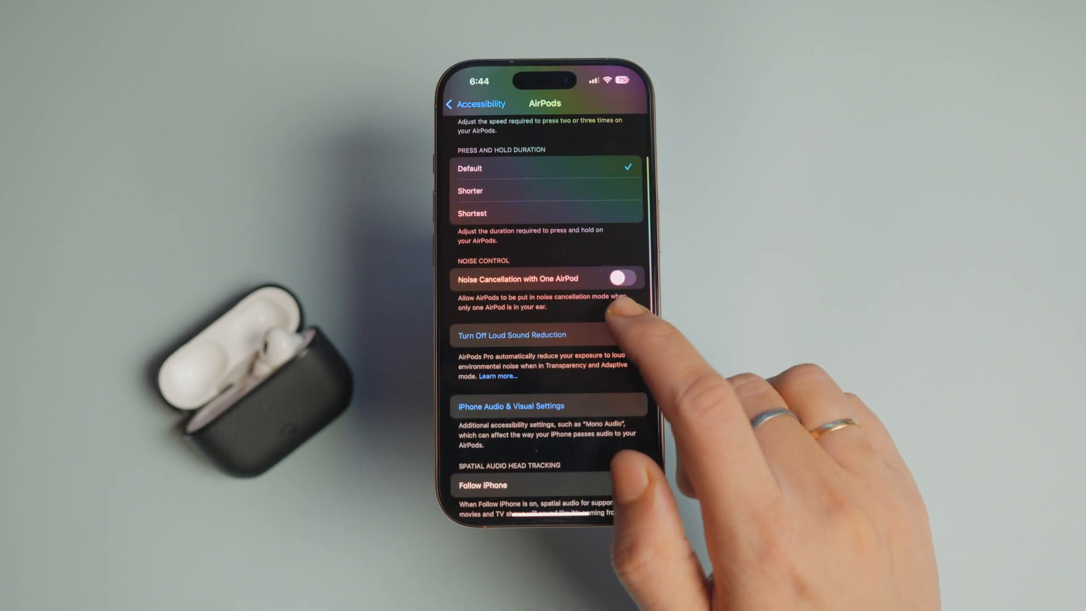
click(512, 335)
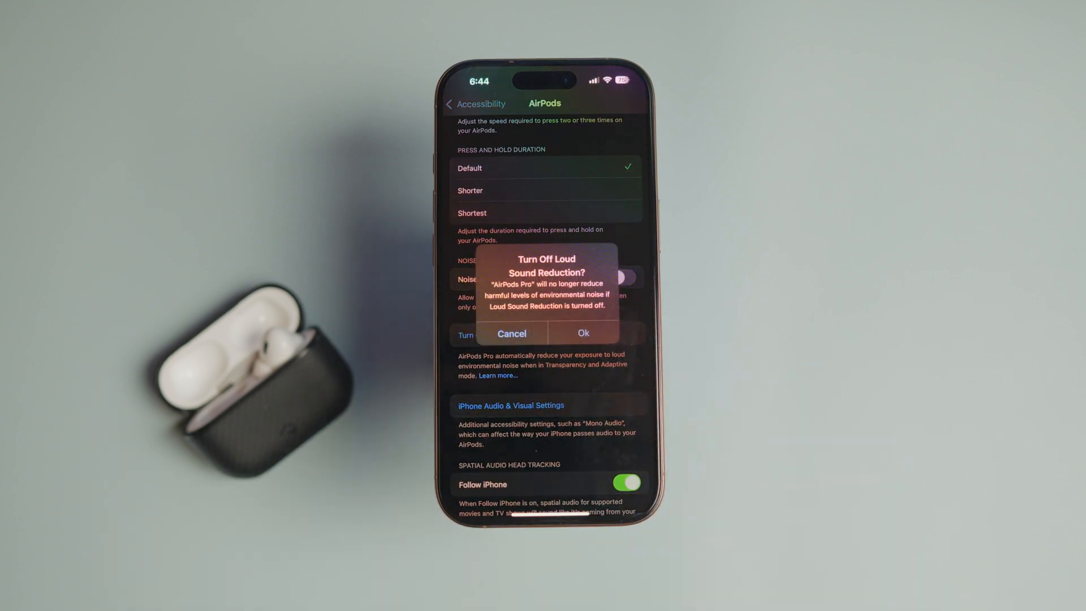